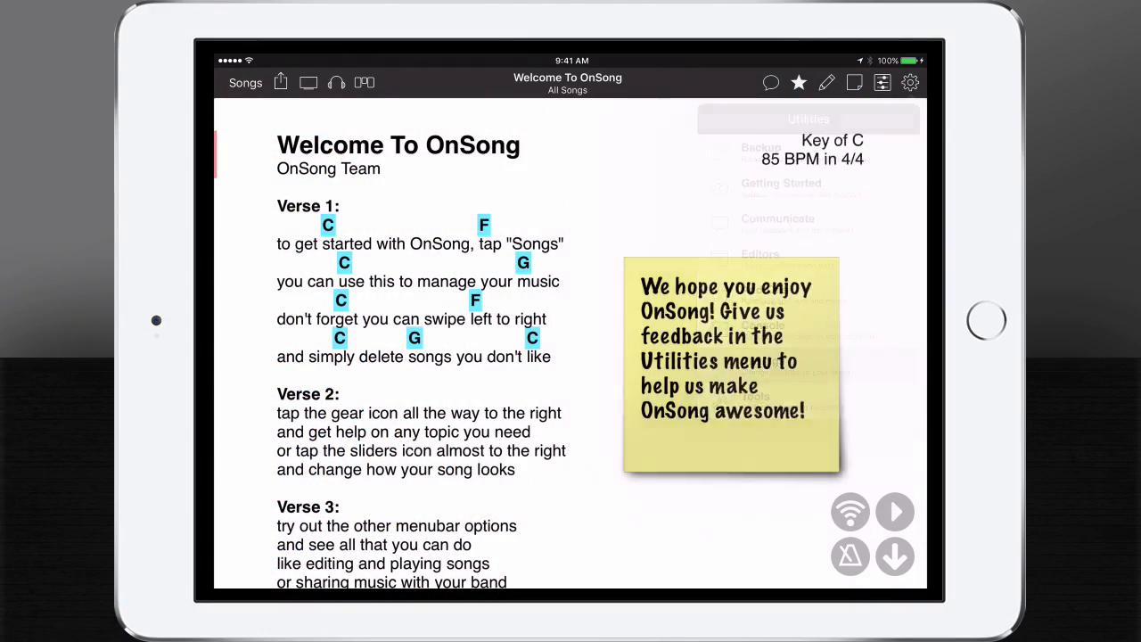
- Open OnSong Settings from the toolbar gear icon, landing on the About page with the version
{"action": "left_click", "coordinate": [911, 82]}
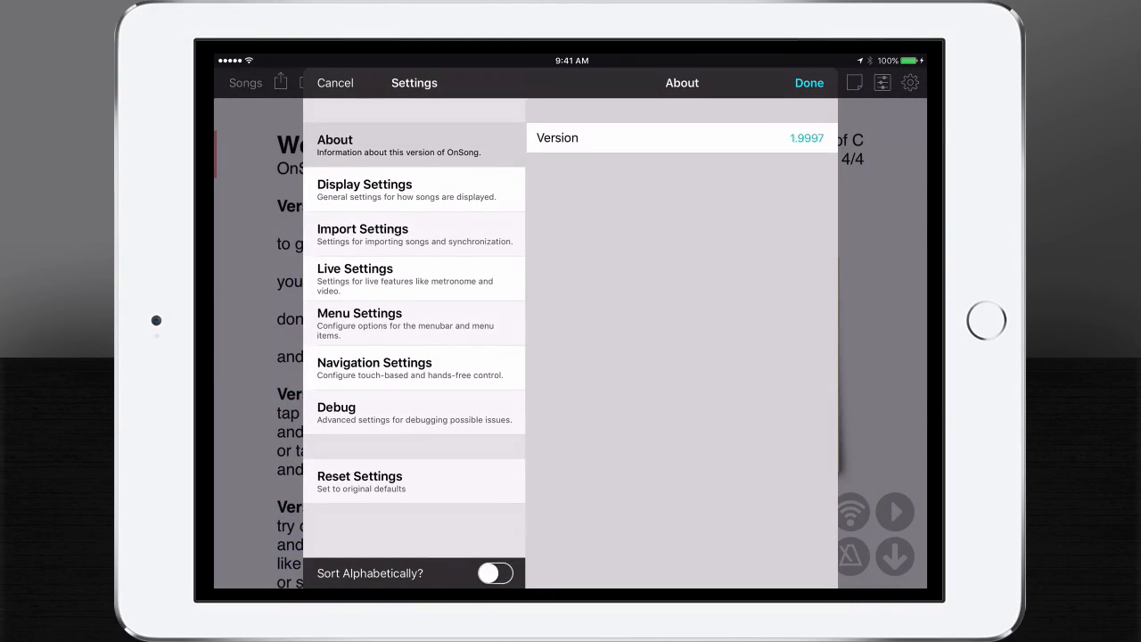